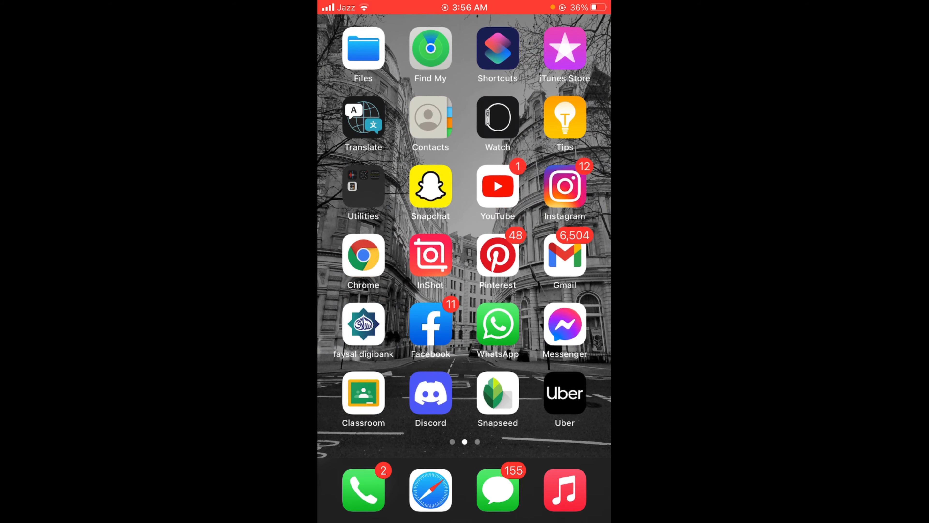
Launch Snapchat from the Home Screen to reach its camera view
left_click(430, 187)
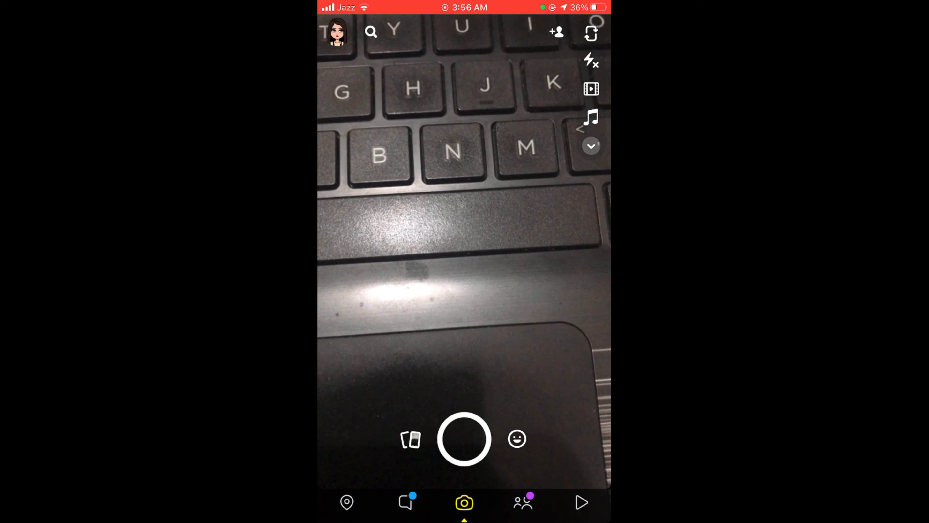
Expand the camera toolbar and enable the Photo Timer with a 3-second countdown
left_click(591, 145)
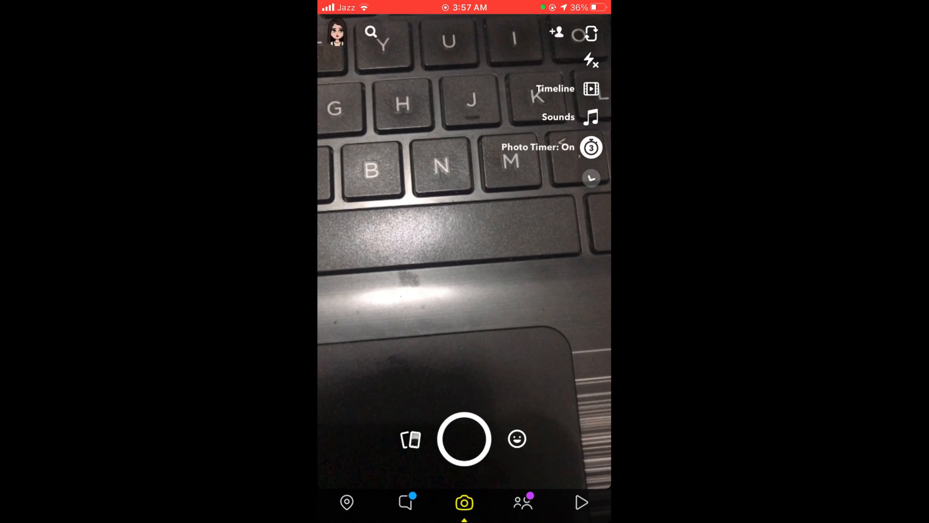
left_click(591, 177)
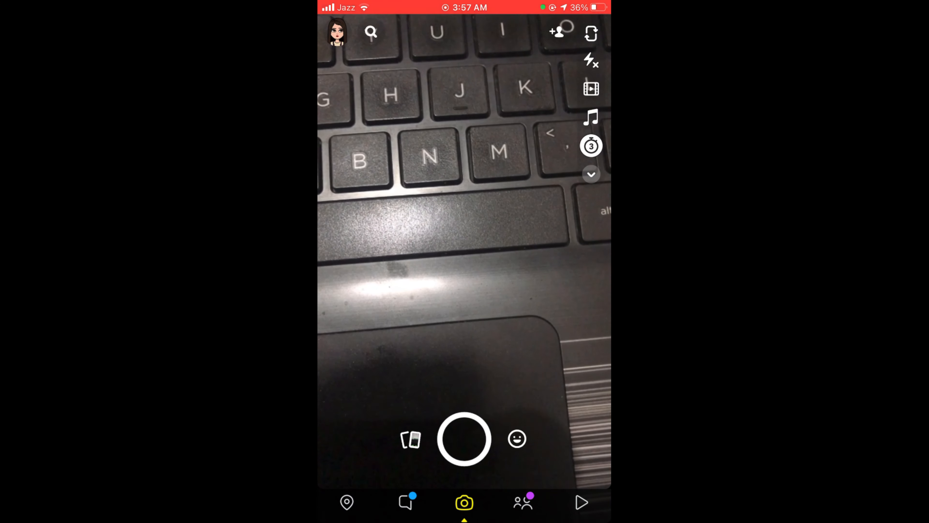
Switch the timer to video mode and start the timed recording countdown with the shutter
left_click(591, 146)
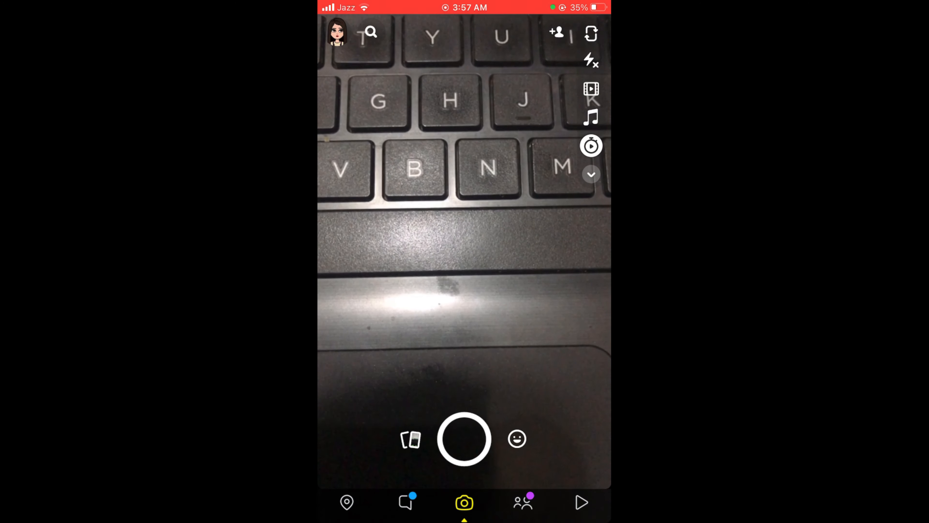
left_click(464, 439)
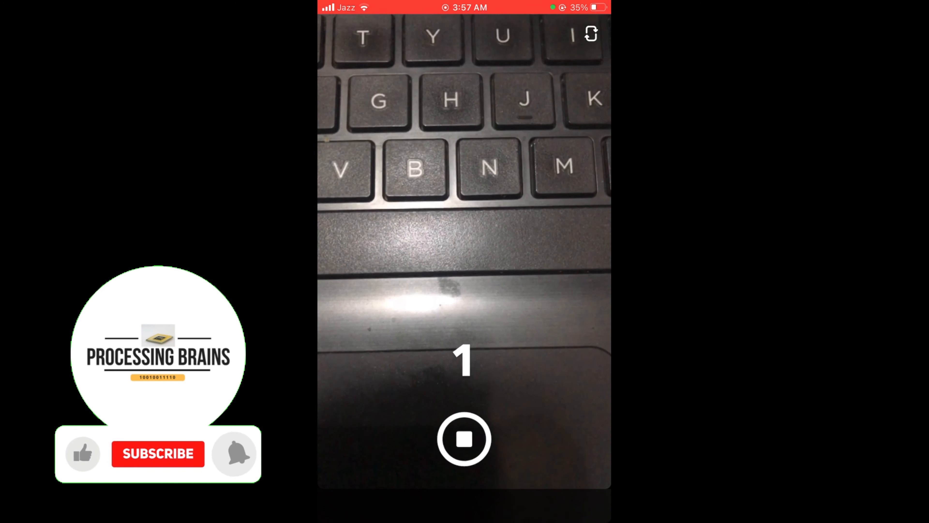